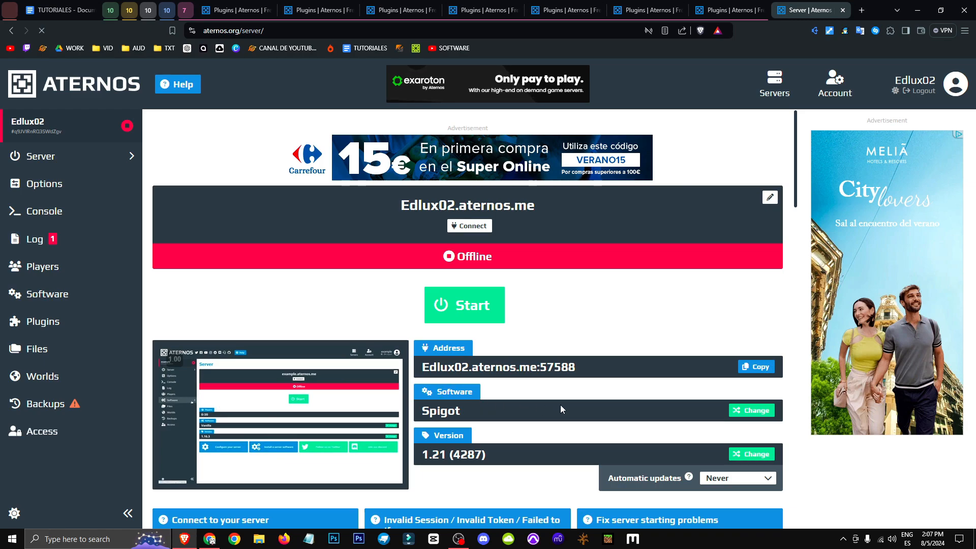
- Browse Software to Spigot/Bukkit and view the Spigot 1.21 (build 4287) details
click(46, 294)
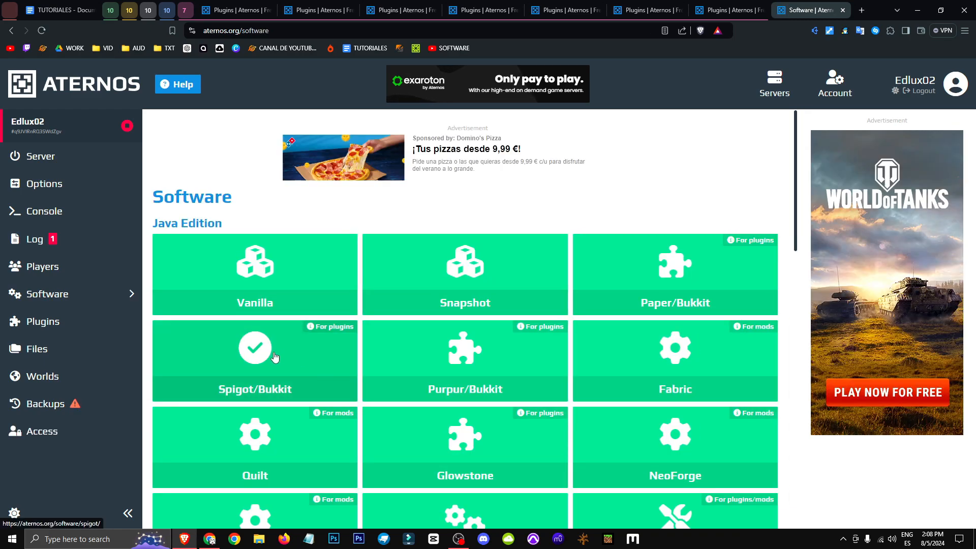
click(254, 360)
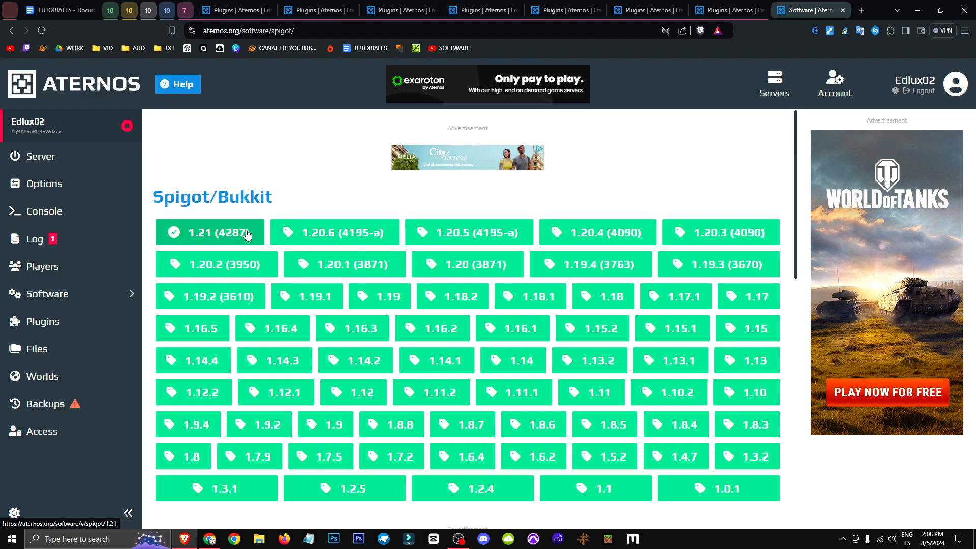
click(210, 233)
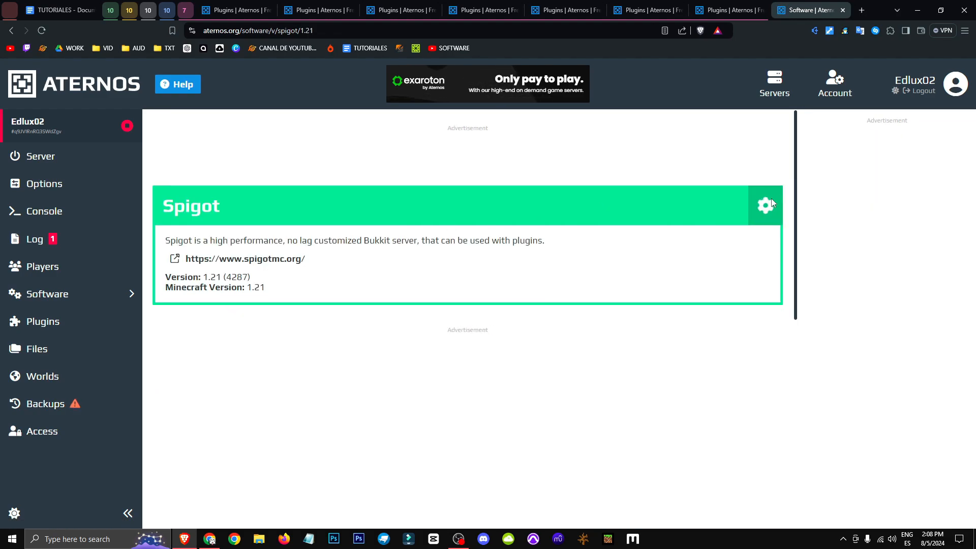
- Find PasswordProtect in the Plugins catalogue and open its plugin page
click(44, 322)
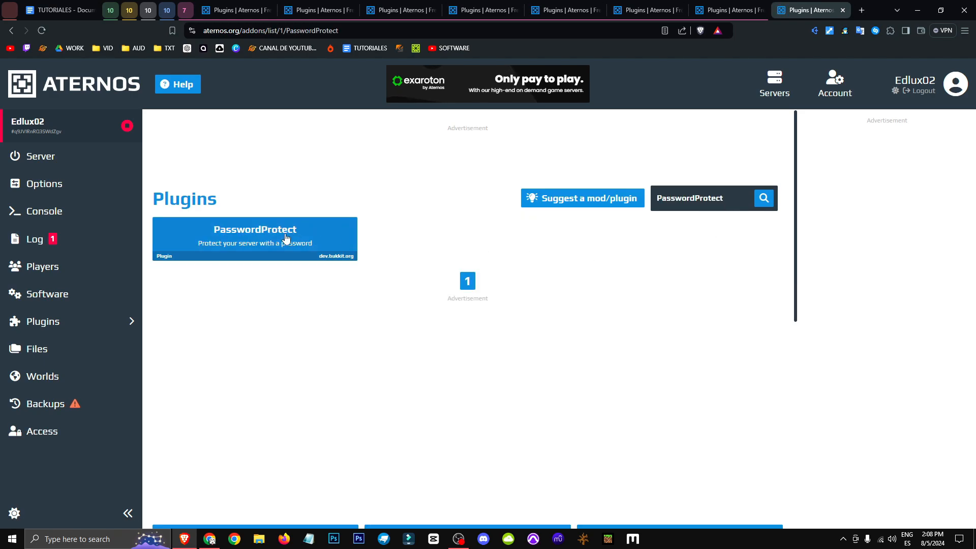
click(254, 239)
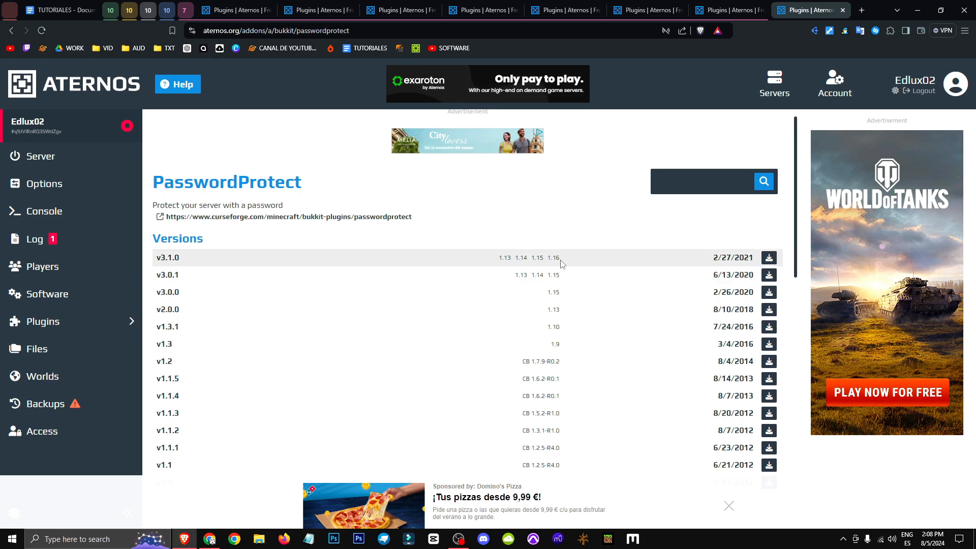
- Read PasswordProtect's CurseForge description, features and config, then return to Aternos
click(288, 216)
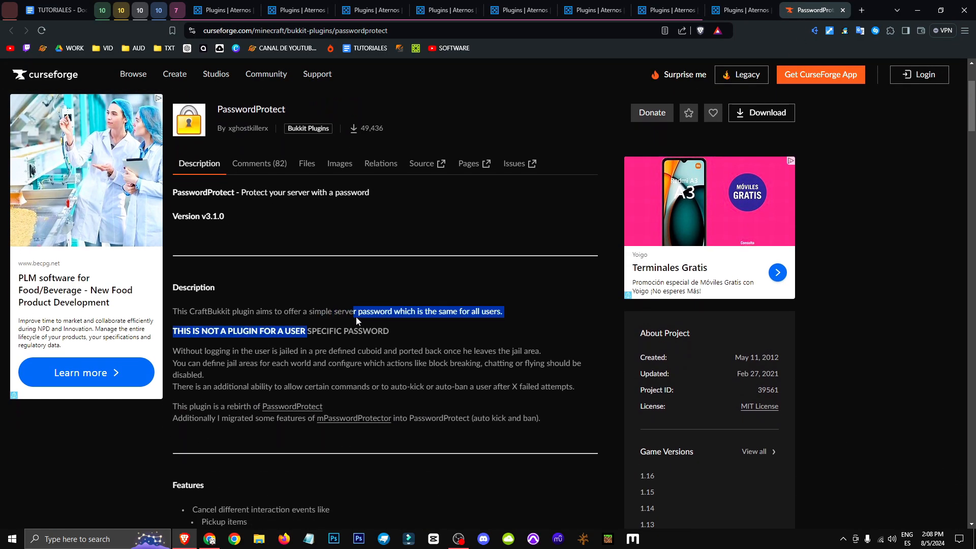
scroll(down, 3)
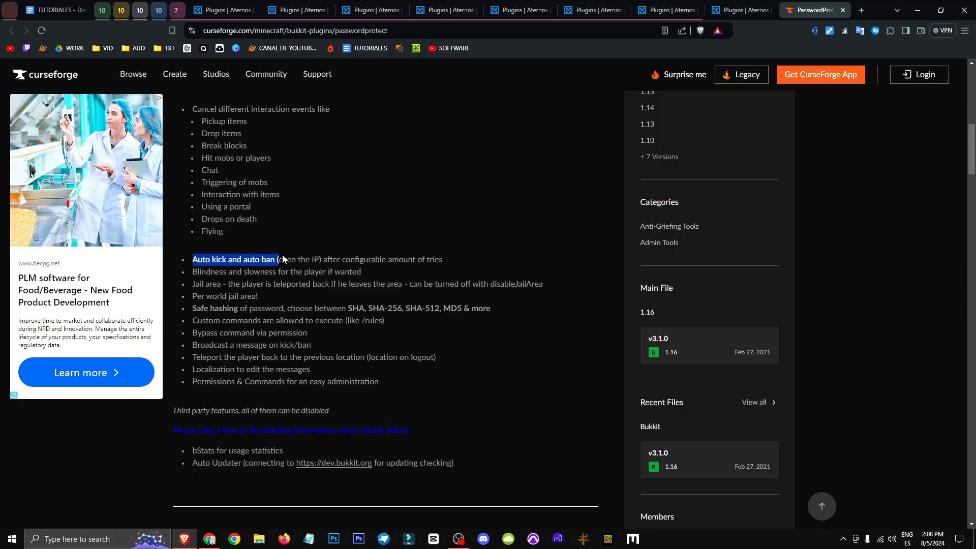
scroll(down, 3)
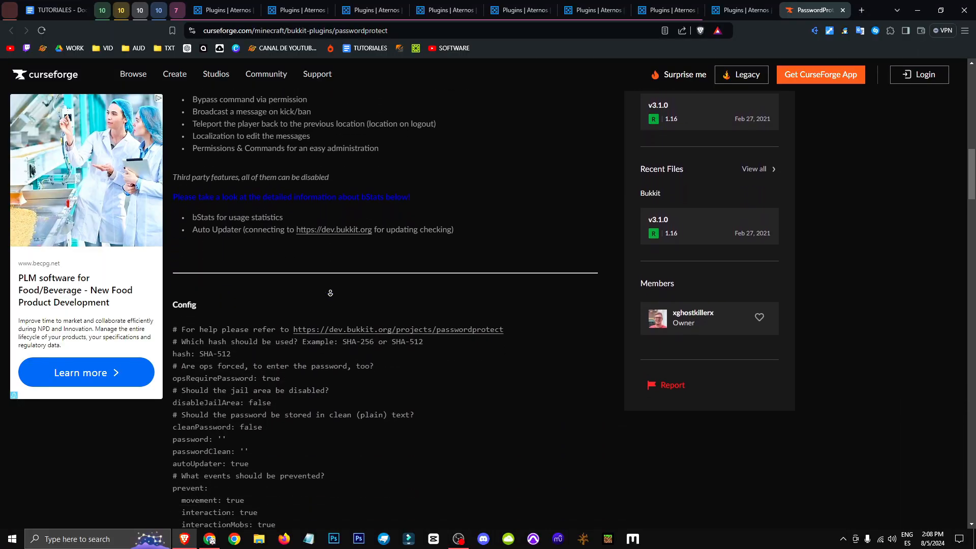
scroll(down, 3)
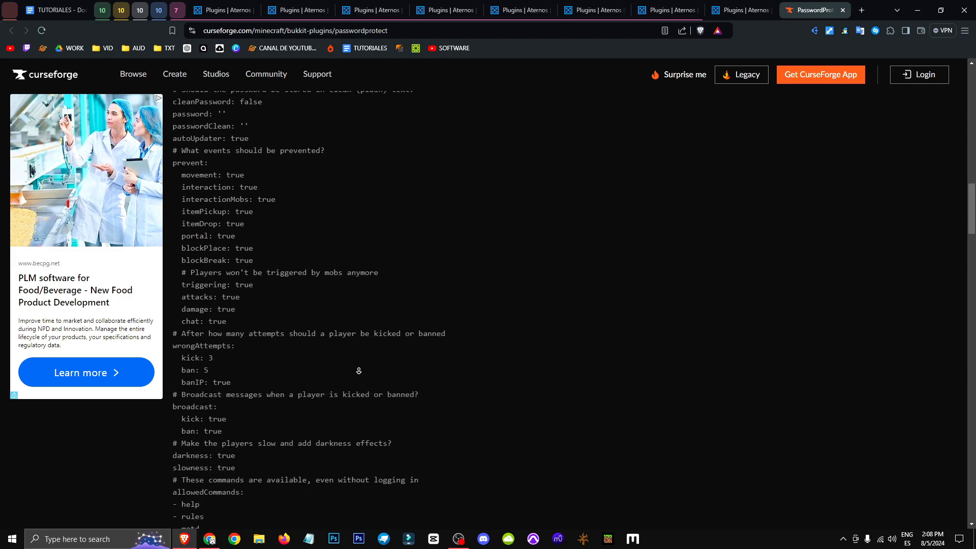
scroll(down, 3)
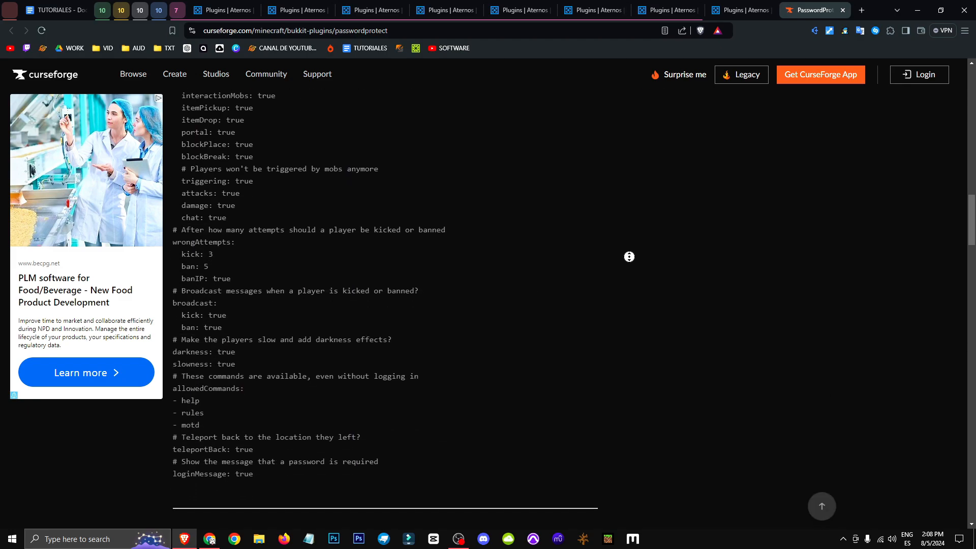
click(741, 10)
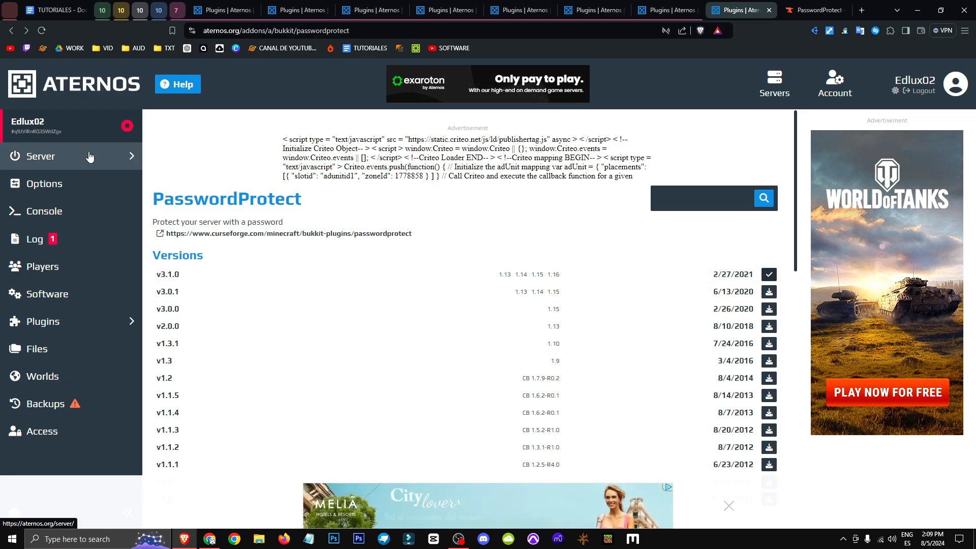
- Check the server address Edlux02.aternos.me:57588 on the overview, then dismiss the details
click(42, 156)
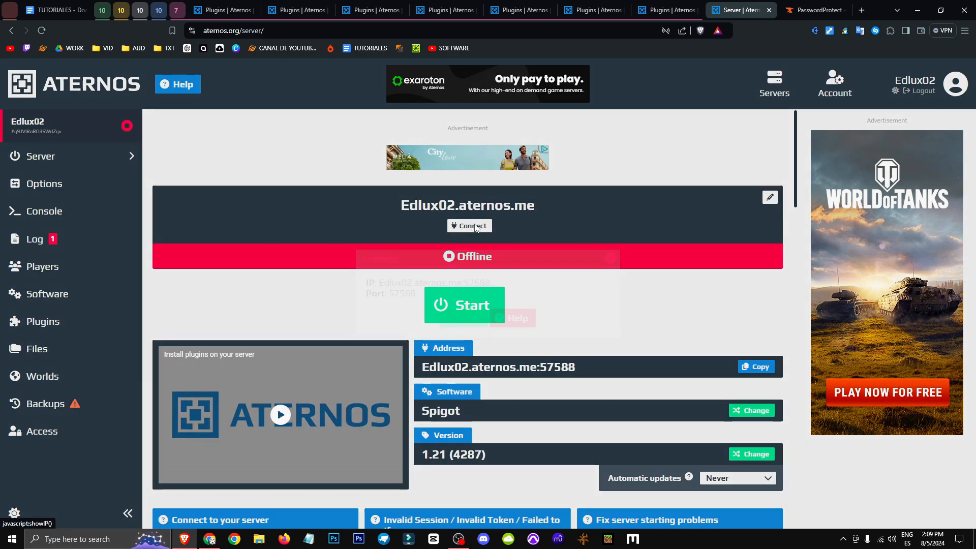
click(468, 226)
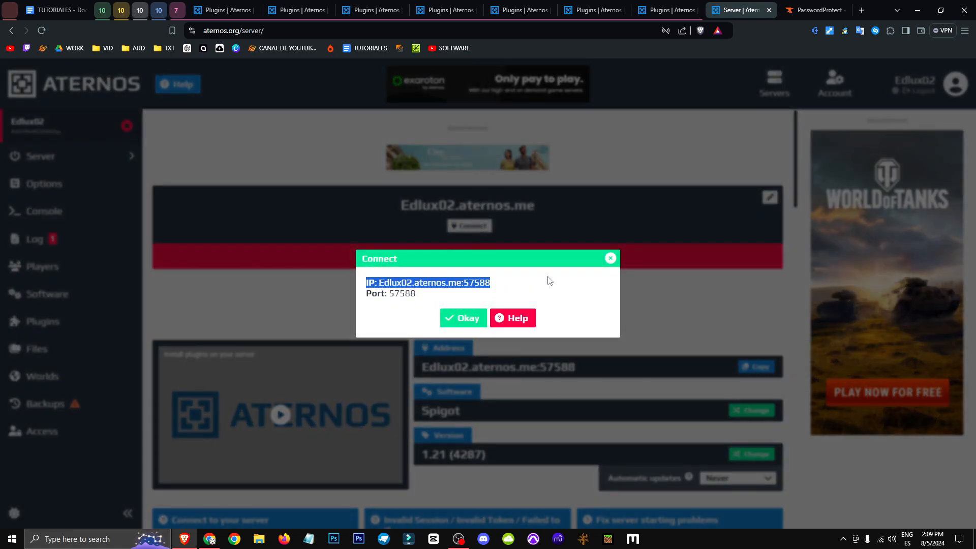
click(463, 317)
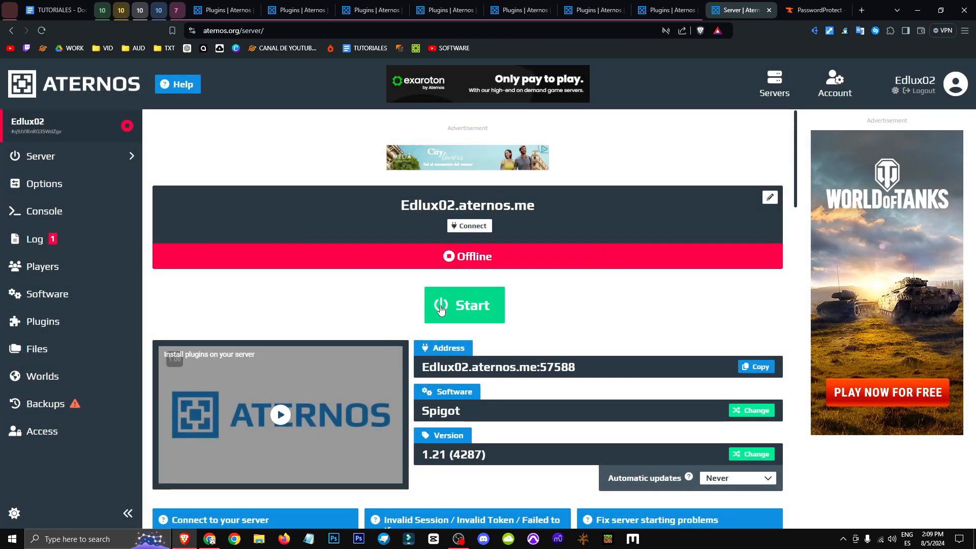